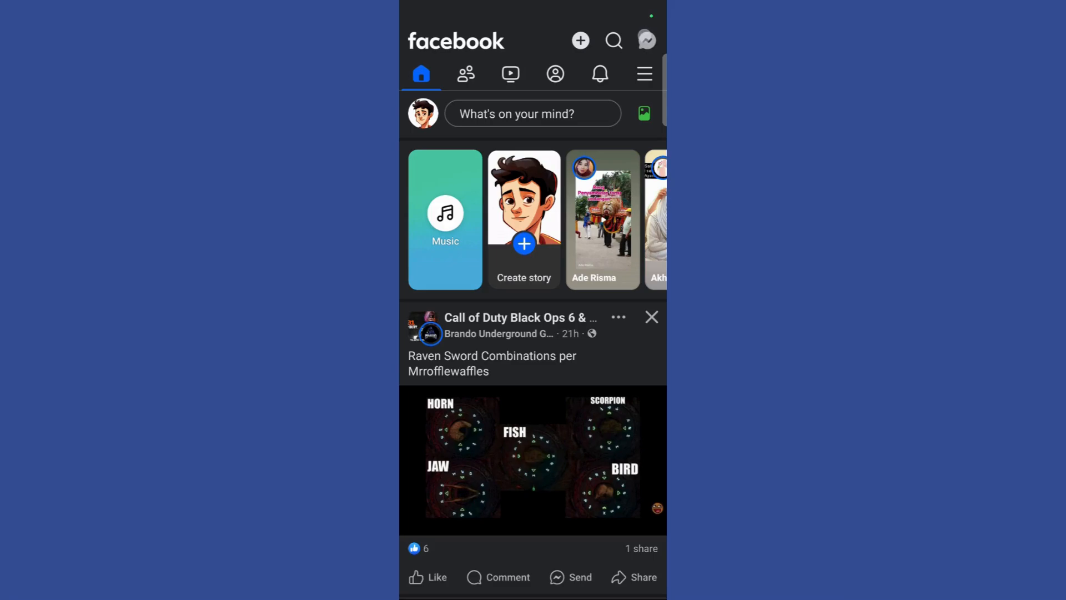
Step: Open Messenger from Facebook and bring up the Boy's group conversation
click(646, 40)
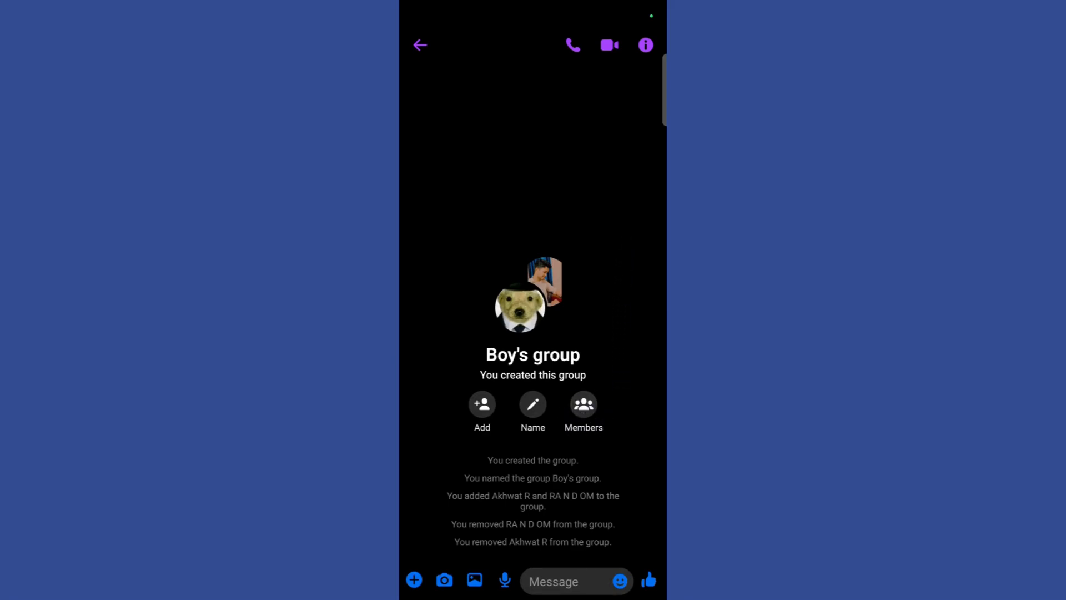
click(583, 404)
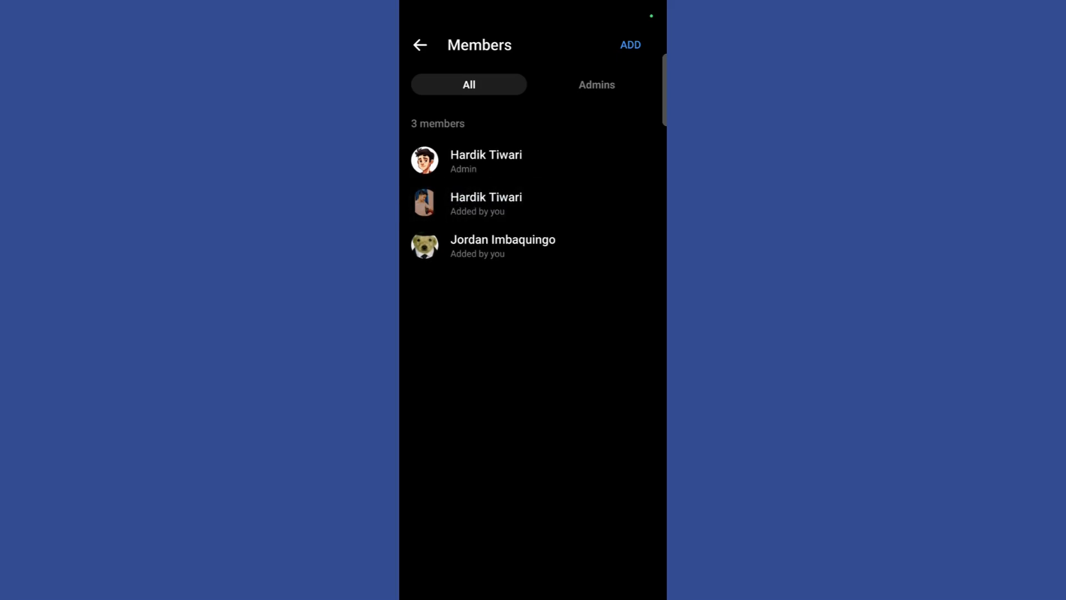
click(485, 161)
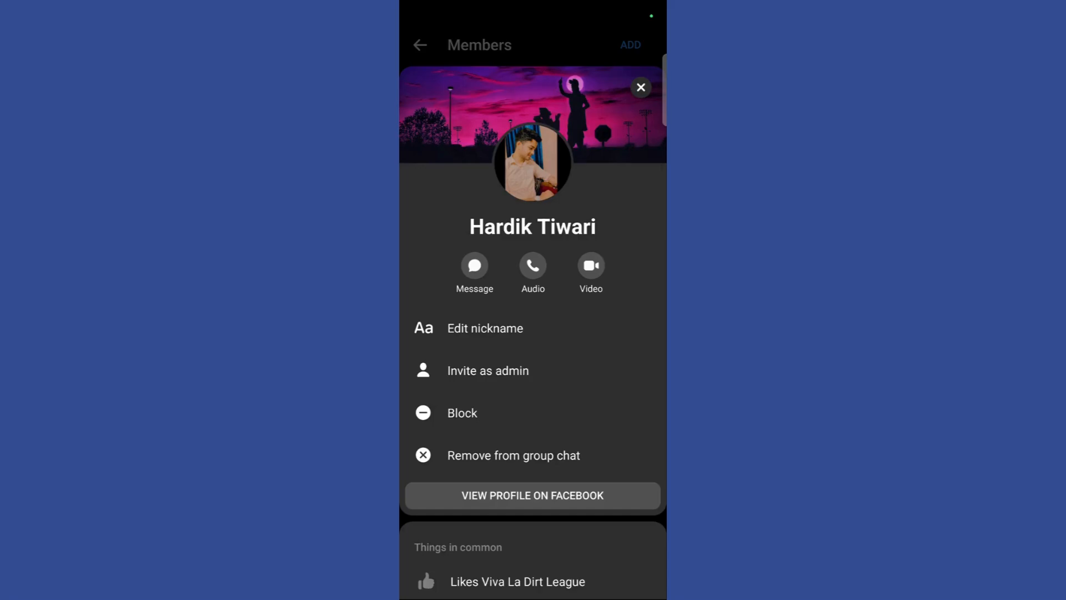
click(488, 370)
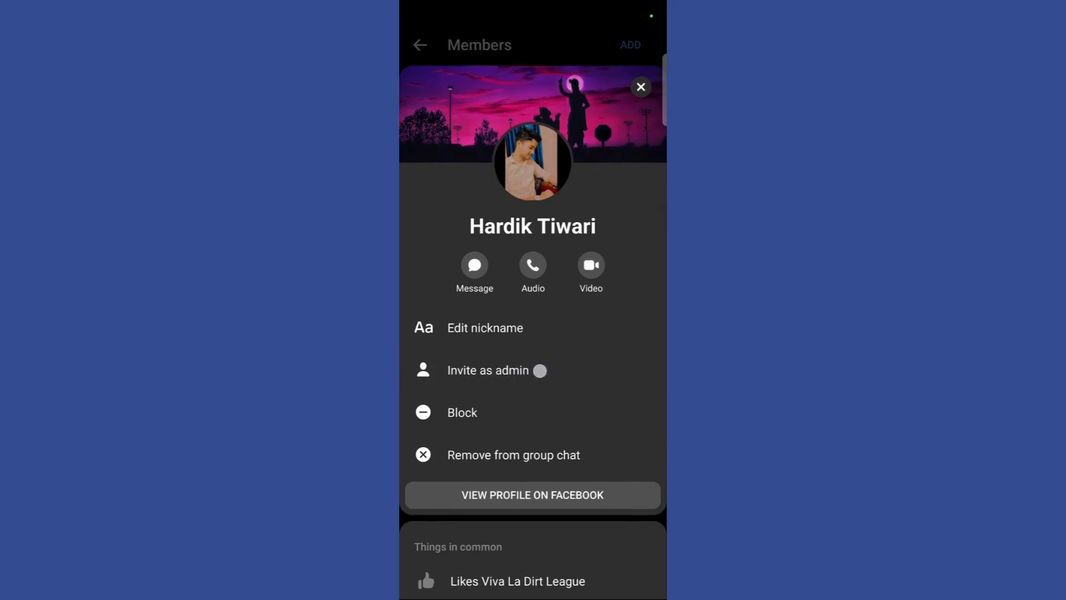
click(488, 370)
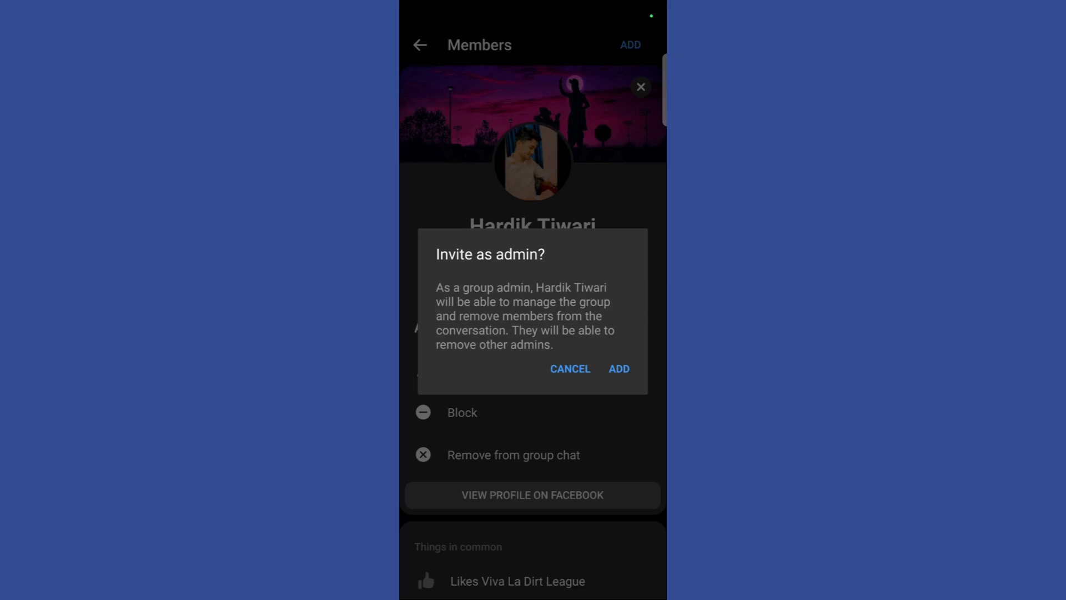
click(618, 368)
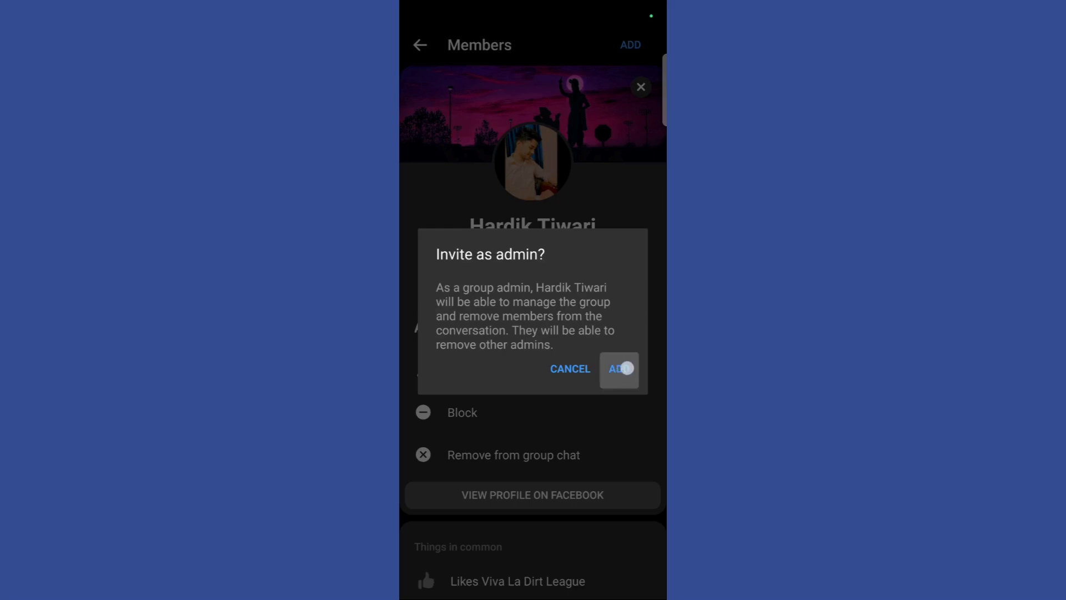
click(618, 368)
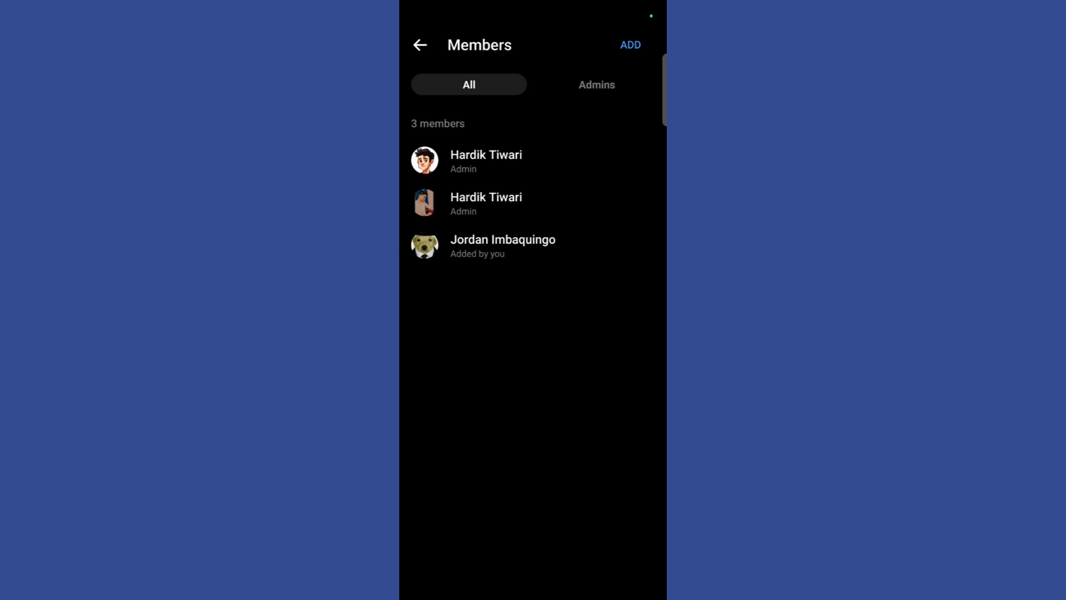
Step: Back out through the group chat to the Chats list showing the admin update
click(420, 45)
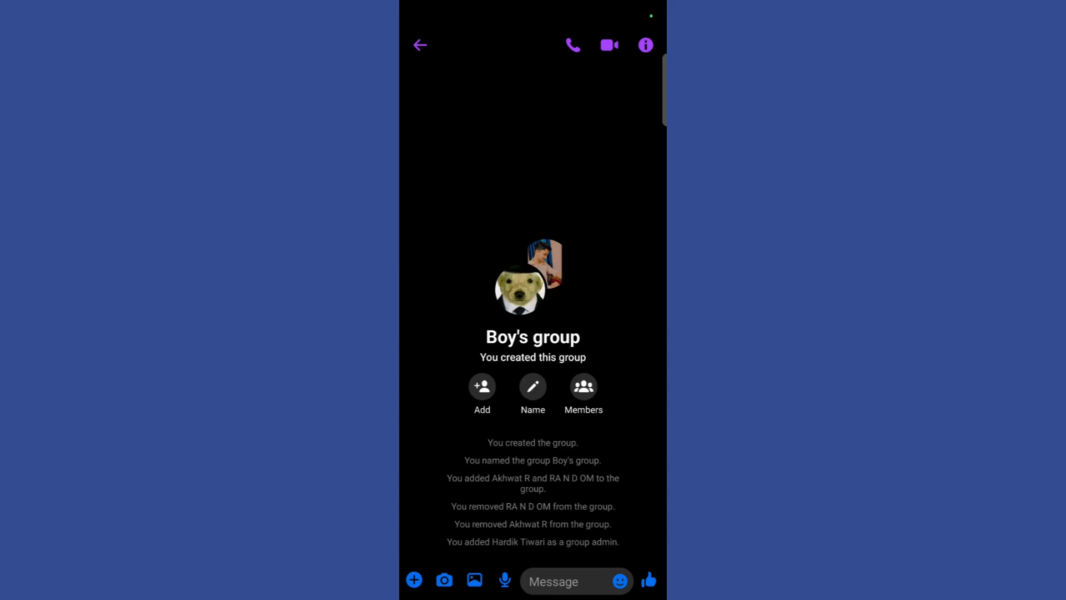
click(420, 45)
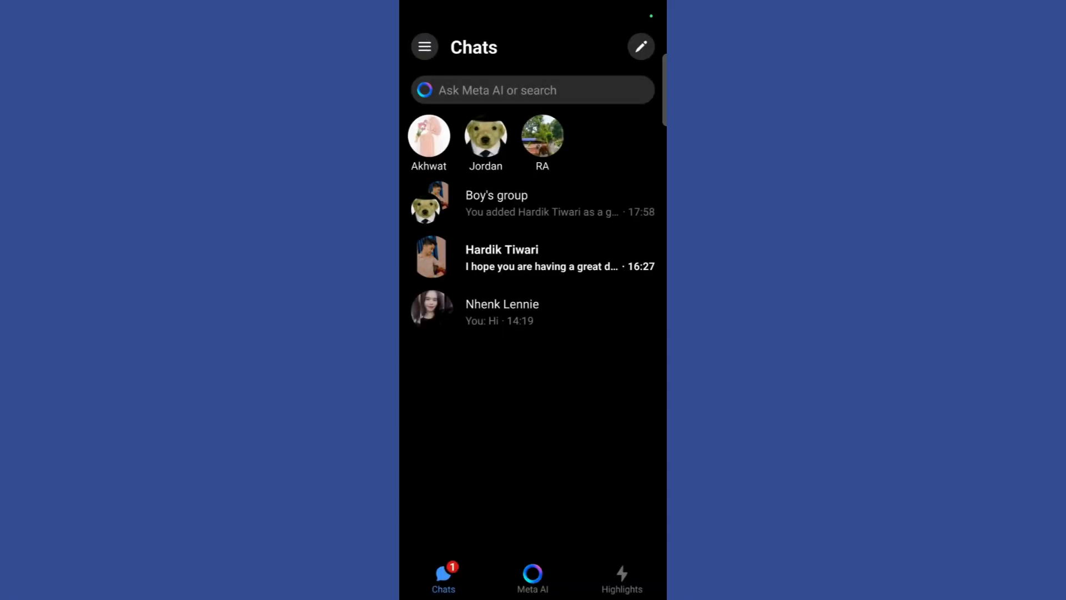